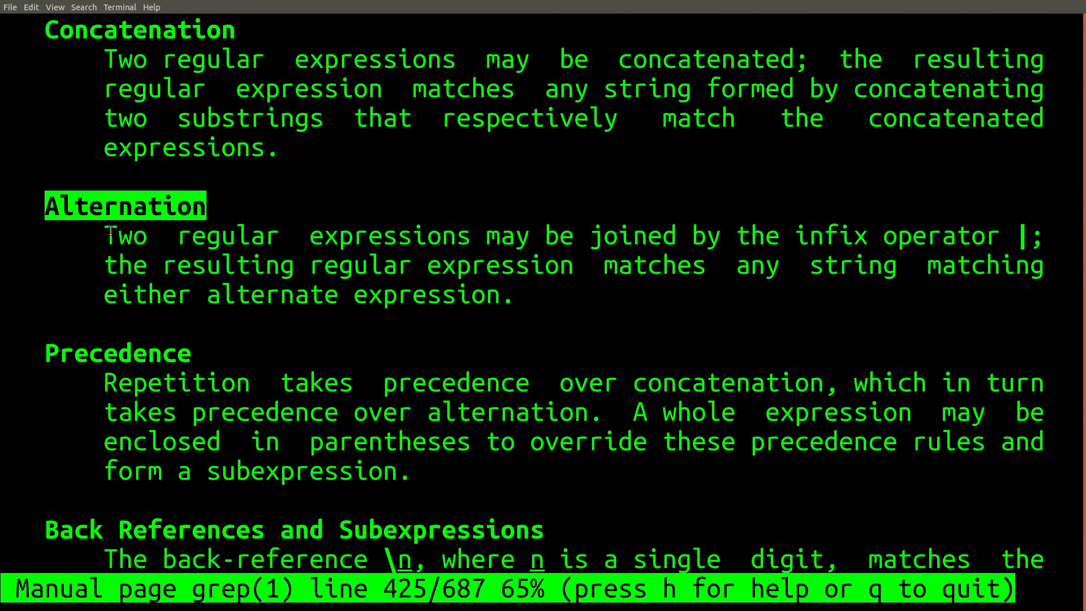
# Leave the grep man page and run echo "I like dogs." | grep -P "cat|dog".
pyautogui.press('q')
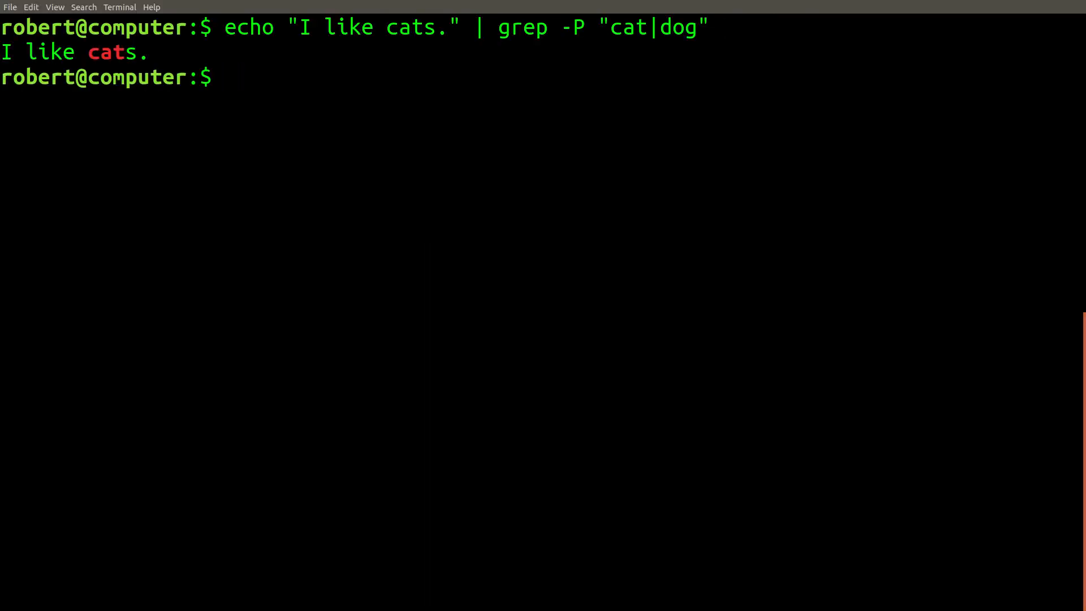
pyautogui.write('echo "I like dogs." | grep -P "cat|dog"')
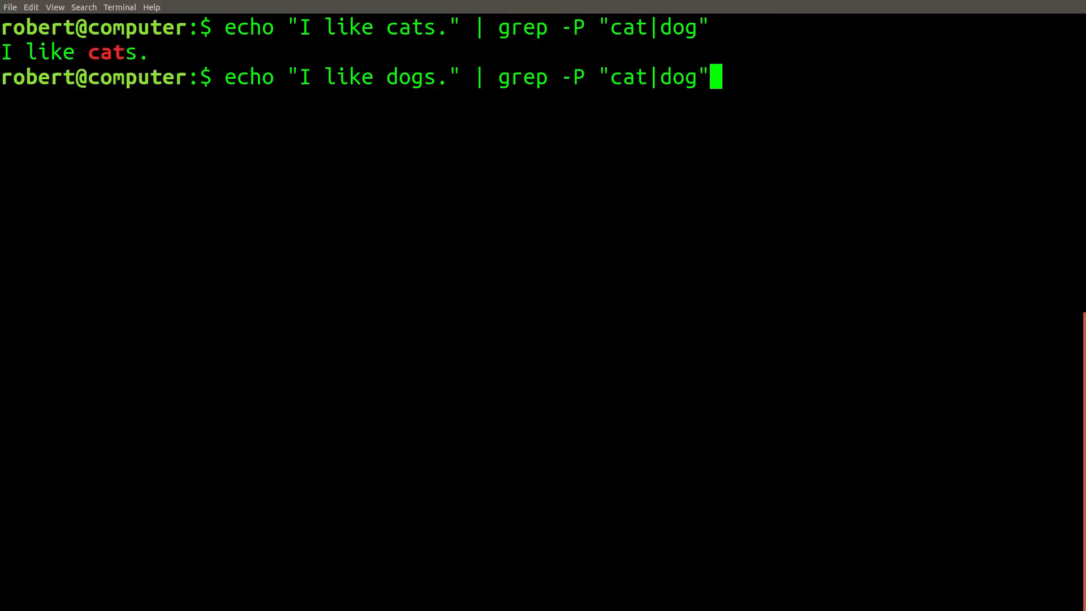
pyautogui.press('Return')
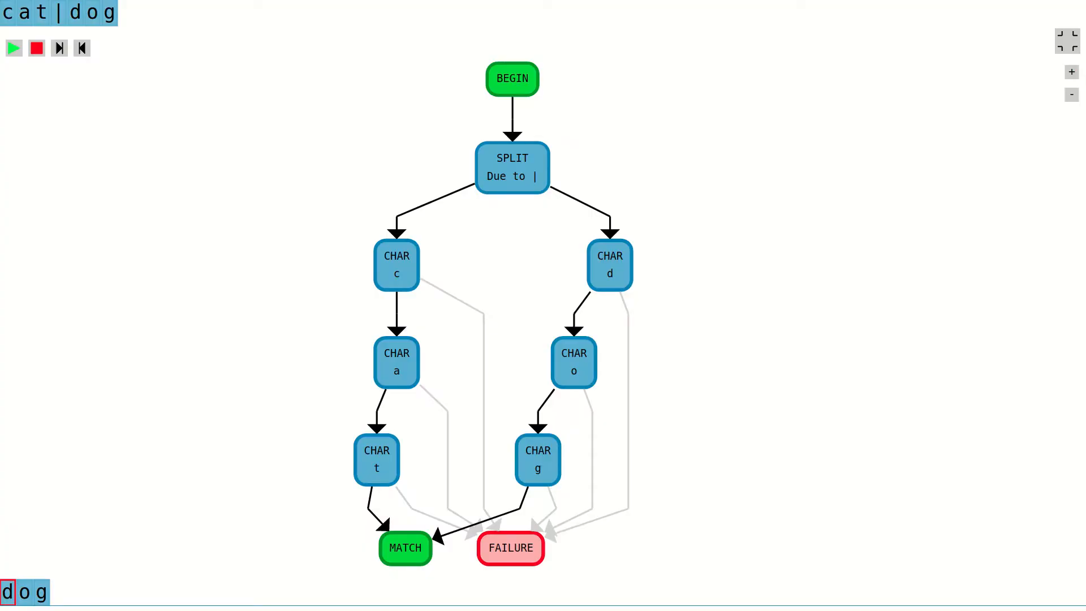
pyautogui.moveTo(592, 269)
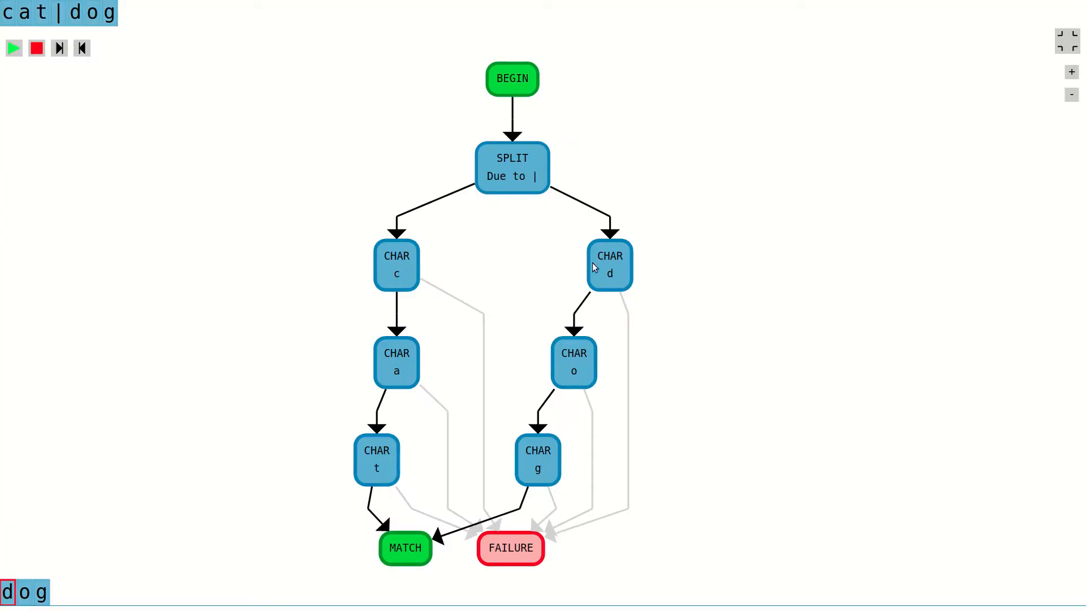
# Advance the cat|dog match animation node by node through the split to its final step.
pyautogui.click(59, 48)
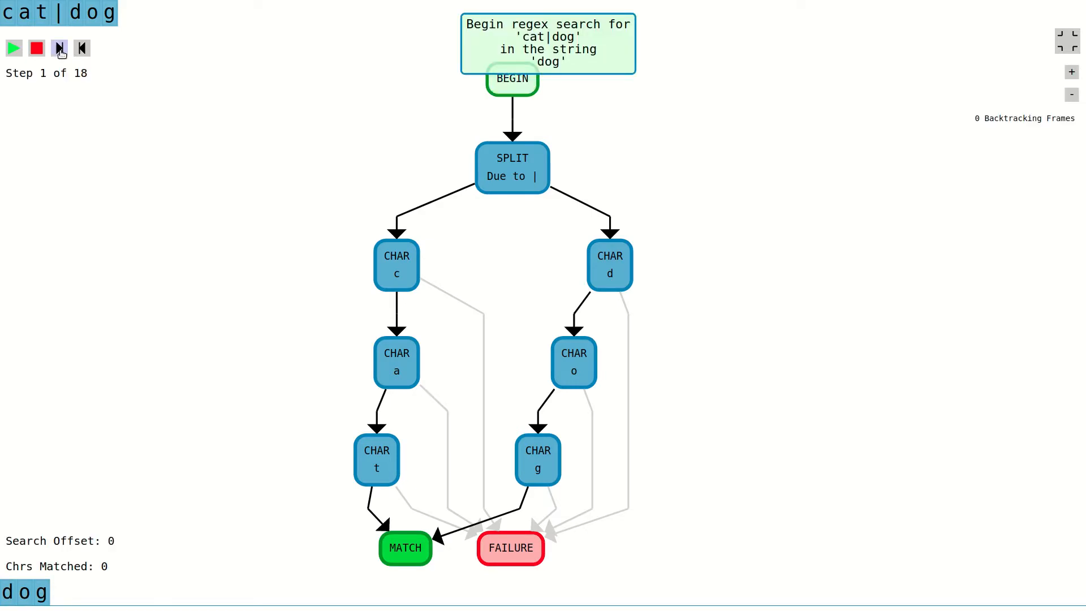
pyautogui.click(59, 47)
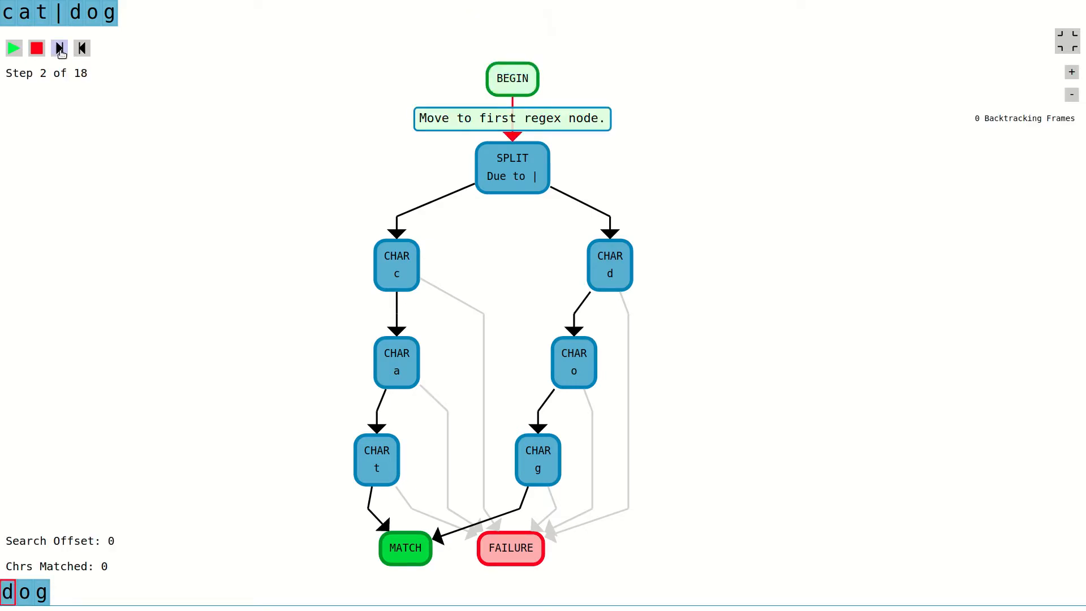
pyautogui.click(59, 47)
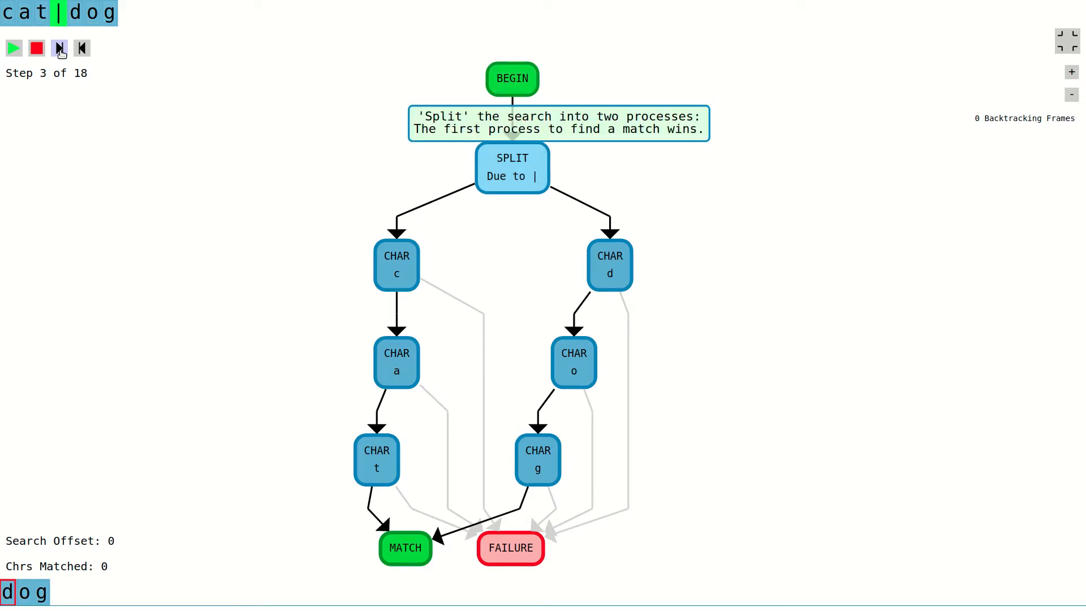
pyautogui.click(58, 48)
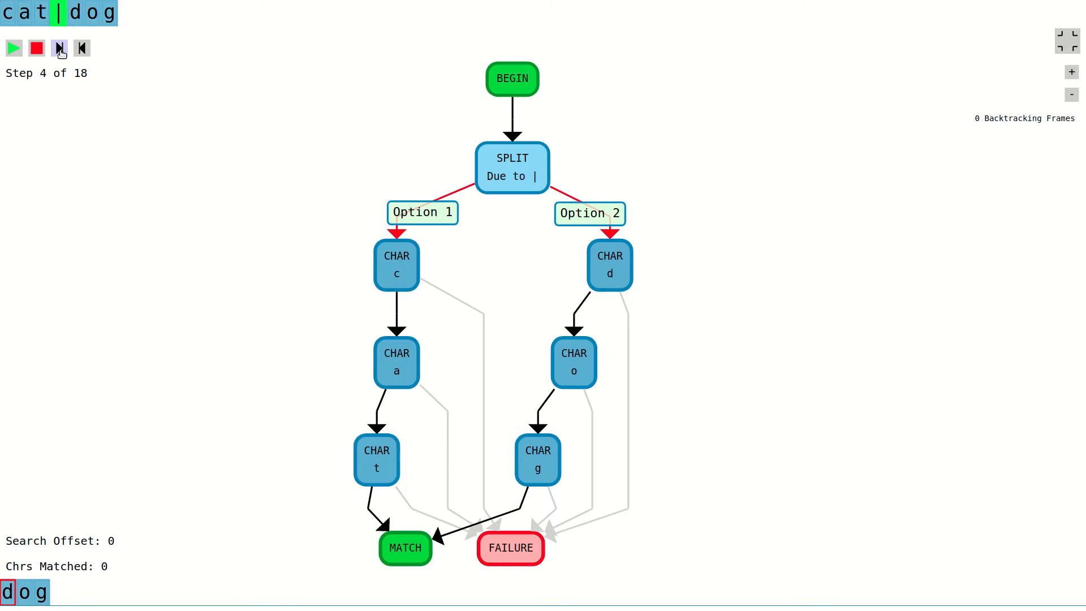
pyautogui.click(59, 47)
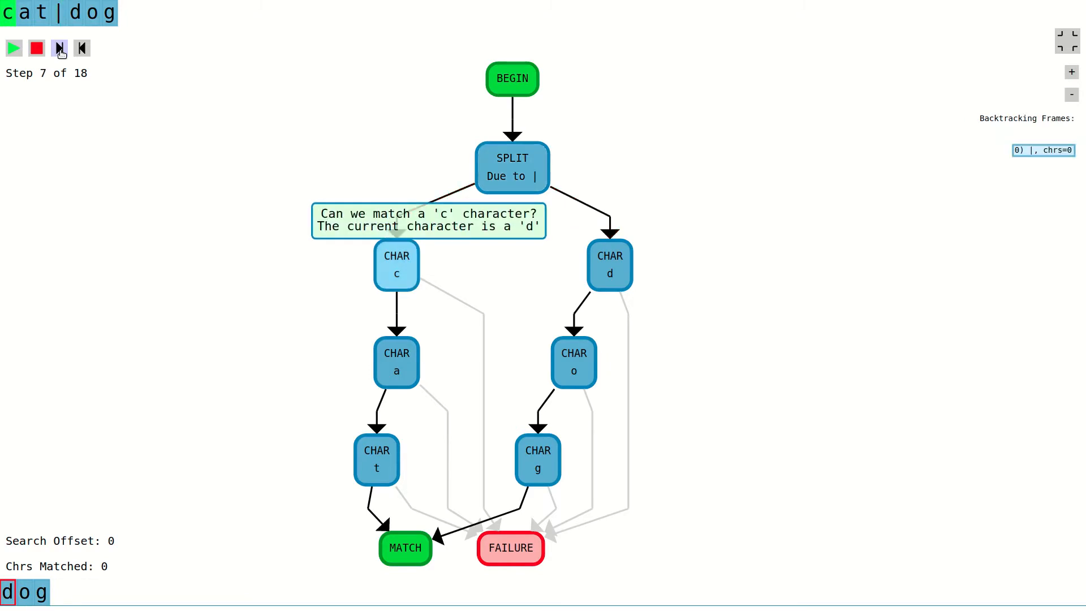
pyautogui.click(59, 48)
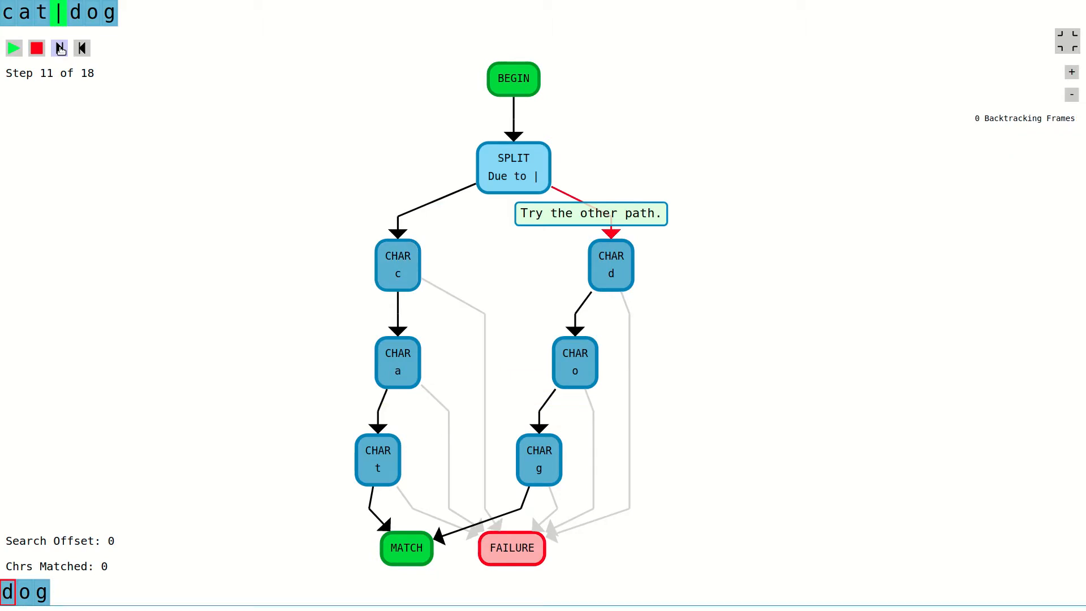
pyautogui.click(60, 47)
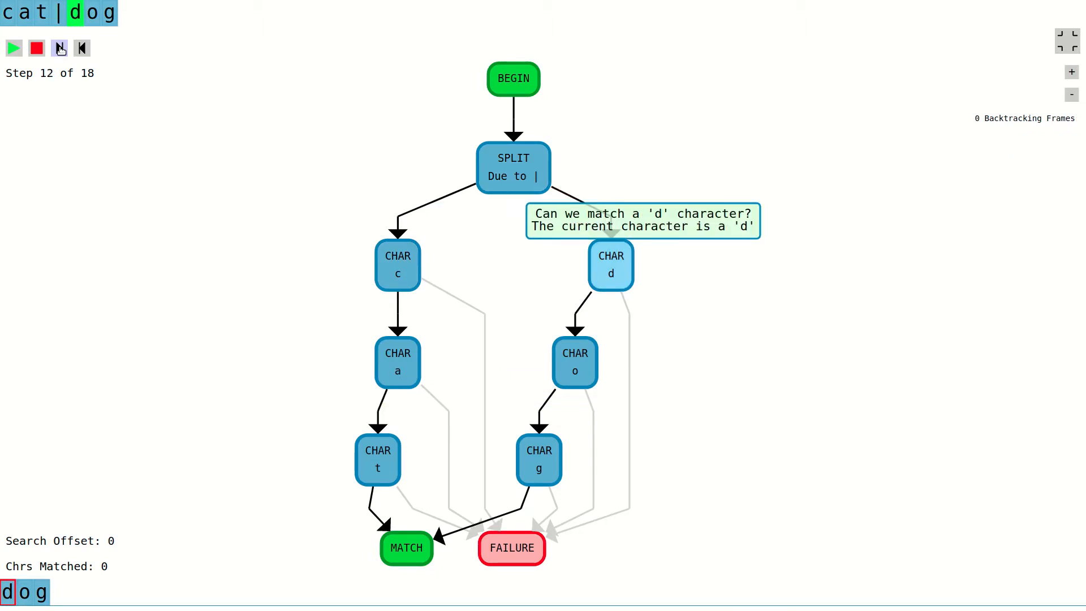
pyautogui.click(59, 48)
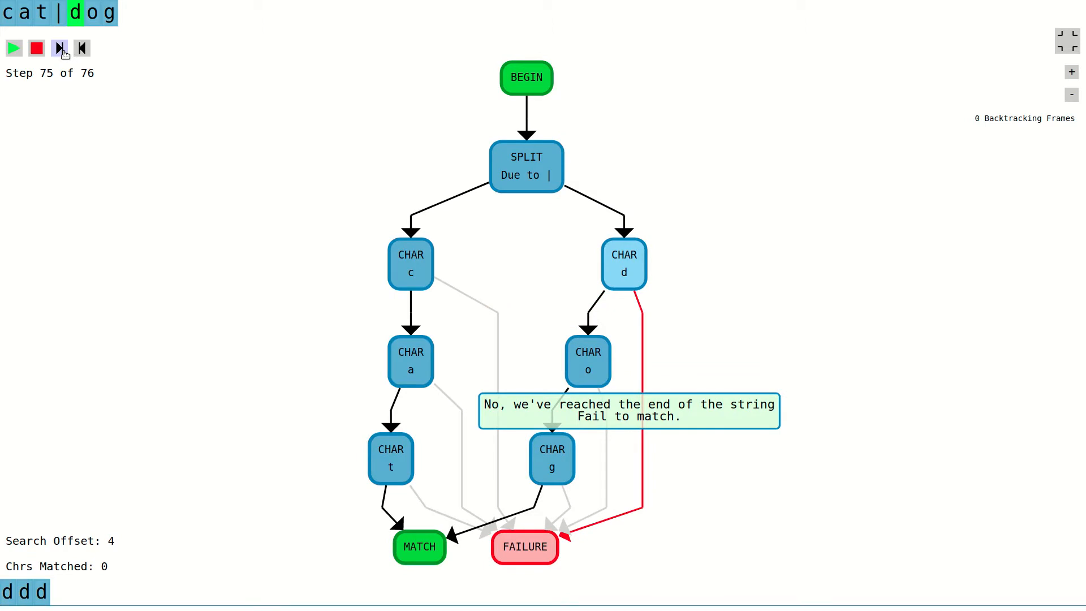
pyautogui.click(59, 47)
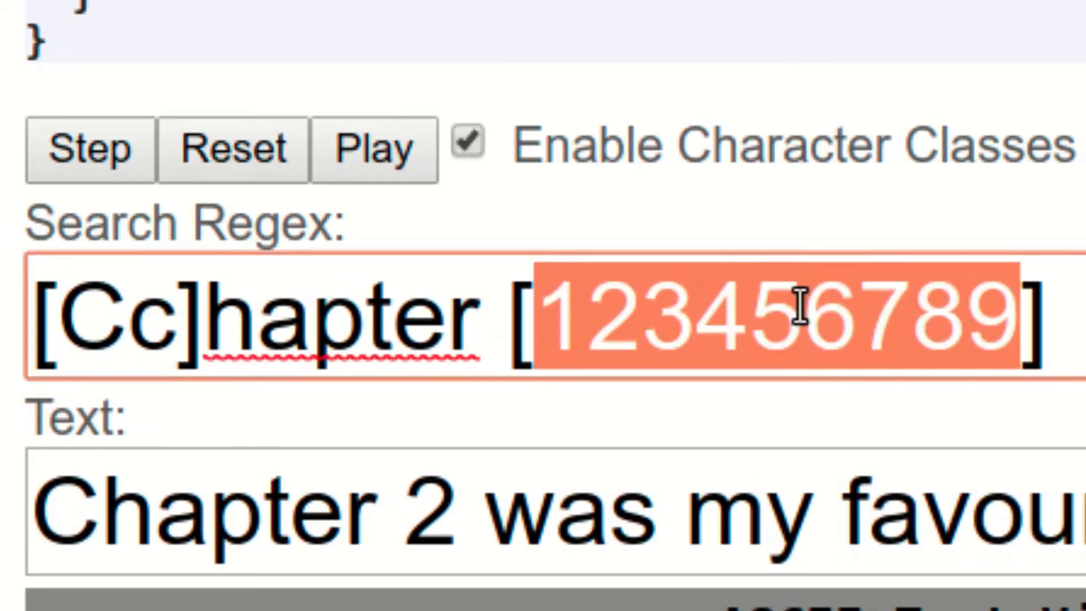
# Run the [Cc]hapter [123456789] pattern against the 'Chapter 2' sentence in the stepper.
pyautogui.click(800, 319)
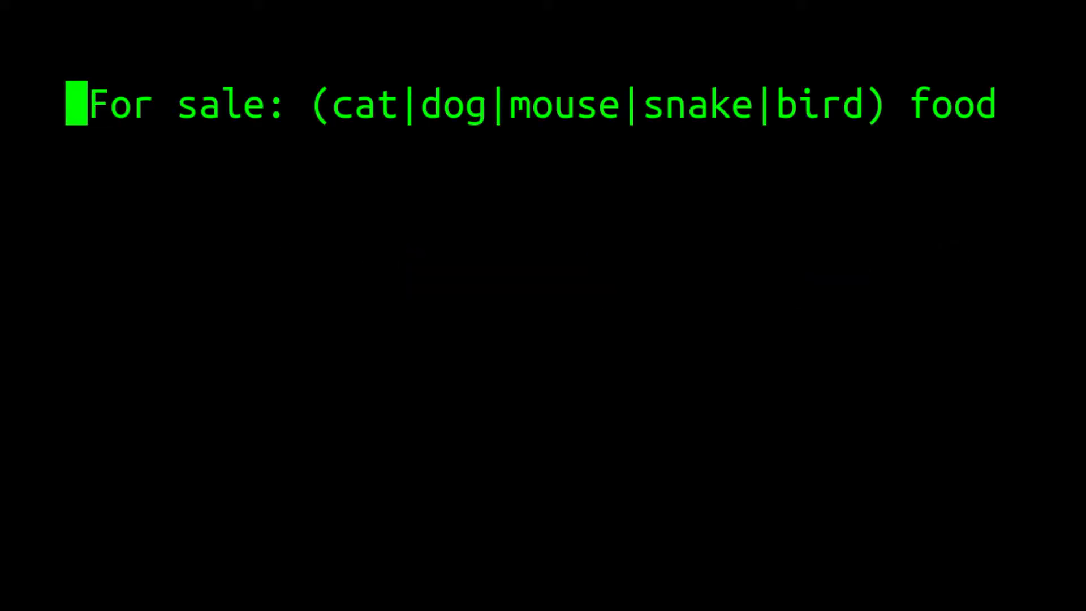
pyautogui.moveTo(609, 61)
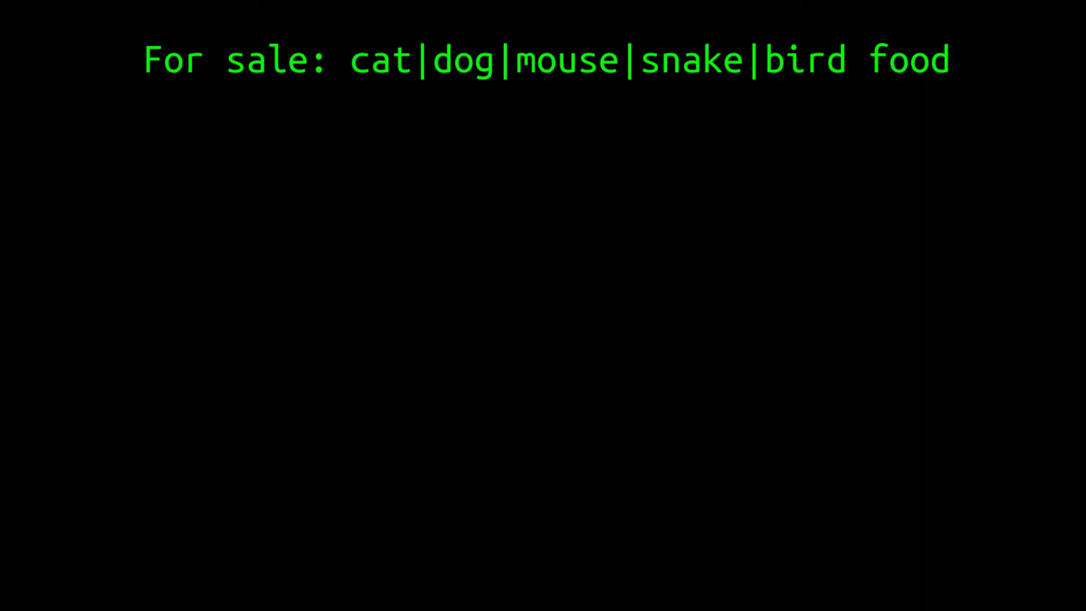
# Highlight 'For' and extend the selection across the first alternative's text.
pyautogui.doubleClick(173, 60)
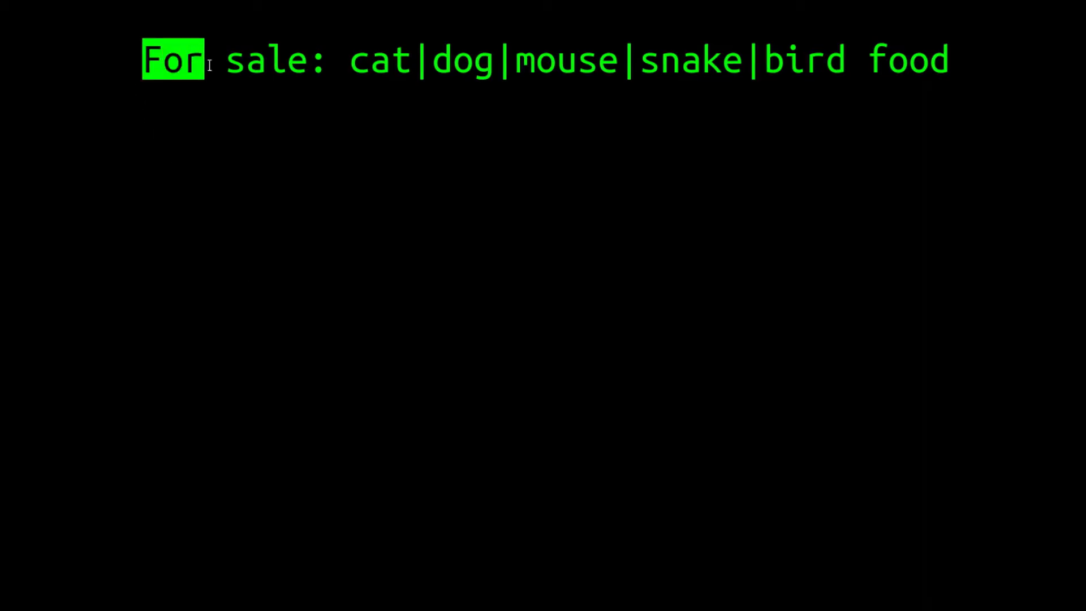
pyautogui.moveTo(208, 60); pyautogui.dragTo(412, 60)
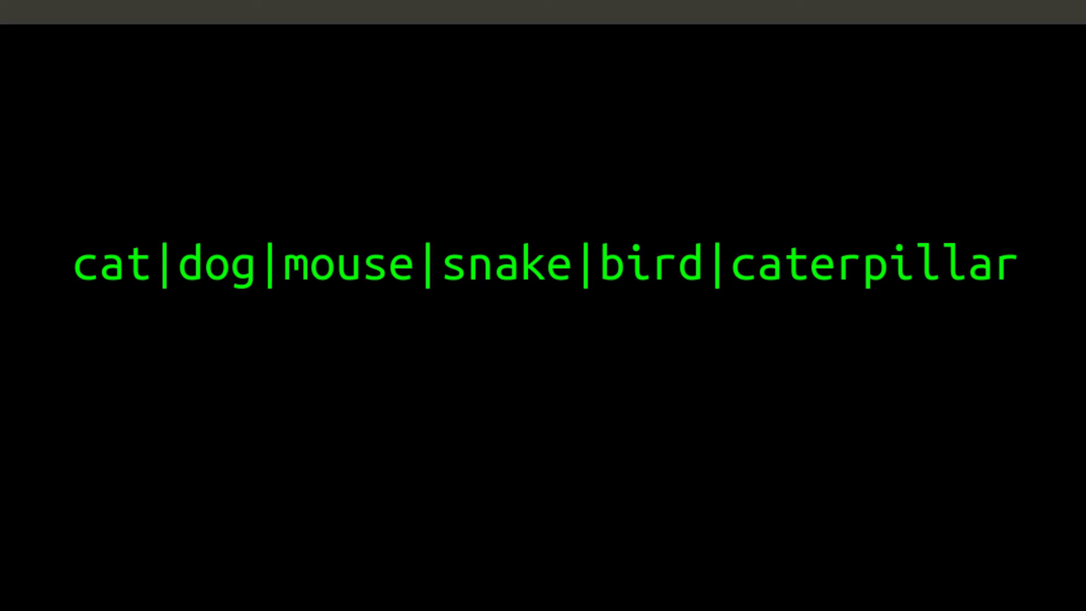
pyautogui.moveTo(130, 315)
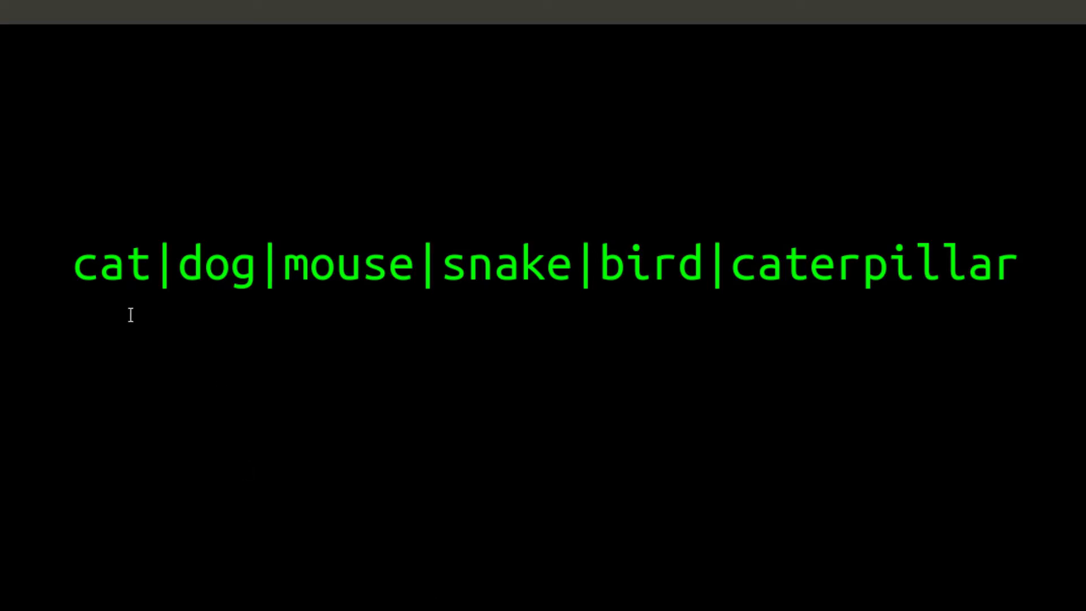
# Bring up the pcrepattern manual page for the VERTICAL BAR alternation section.
pyautogui.doubleClick(112, 264)
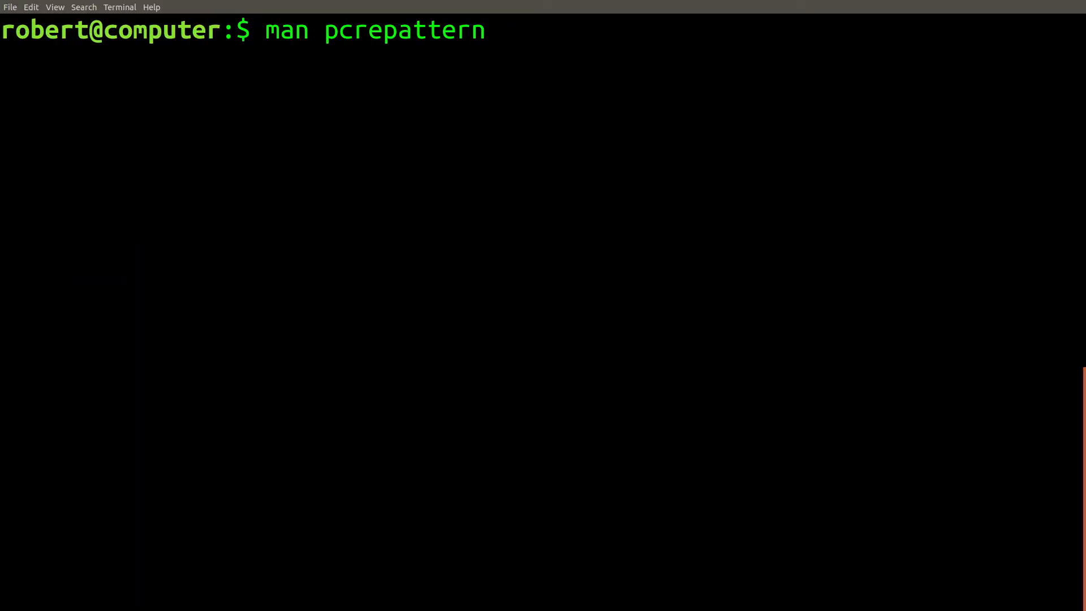
pyautogui.press('Return')
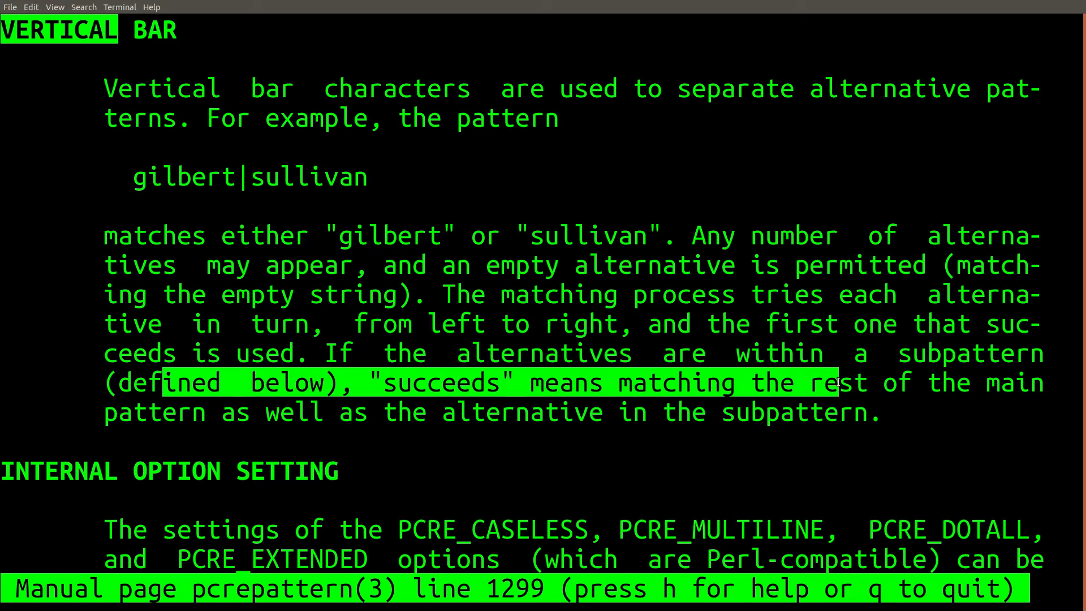
# Echo the caterpillar sentence and run grep -Po with 'cat|dog|mouse|snake|bird|caterpillar'.
pyautogui.press('q')
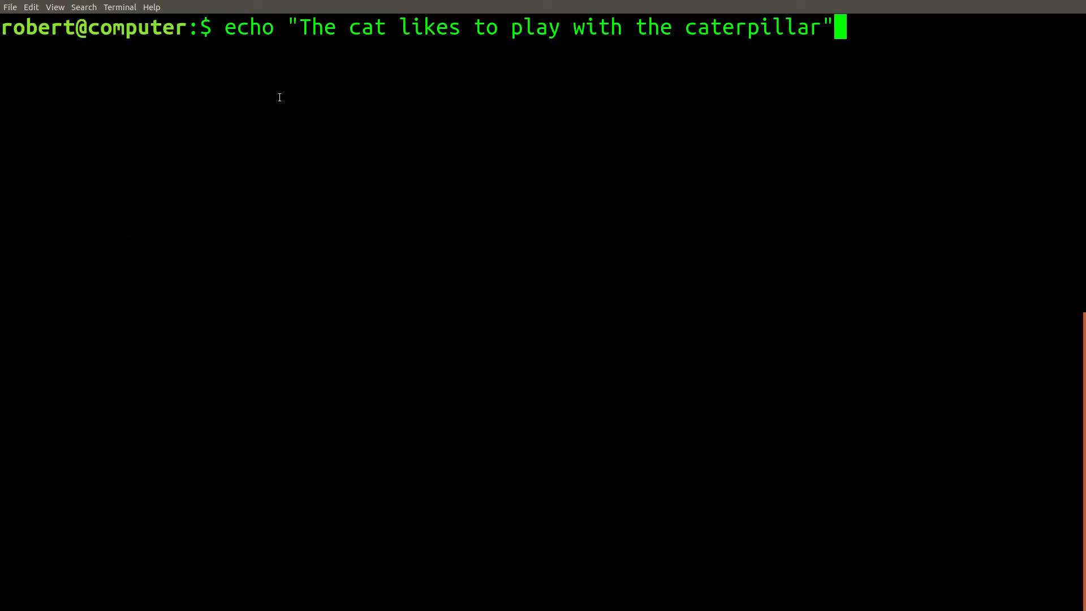
pyautogui.press('Return')
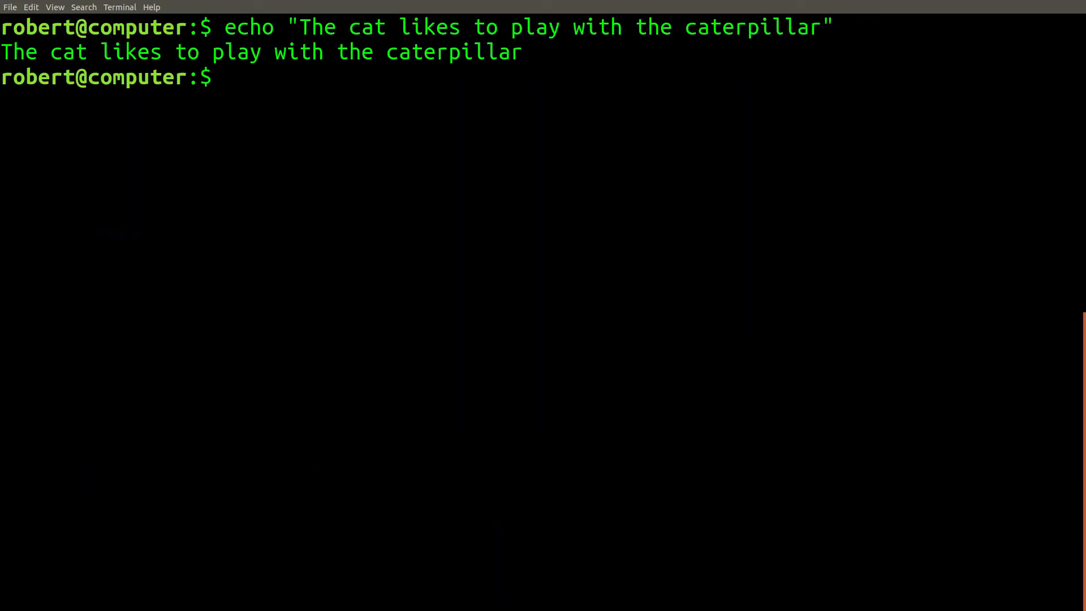
pyautogui.write('echo "The cat likes to play with the caterpillar" | grep -Po \'cat|dog|mouse|snake|bird|caterpillar\'')
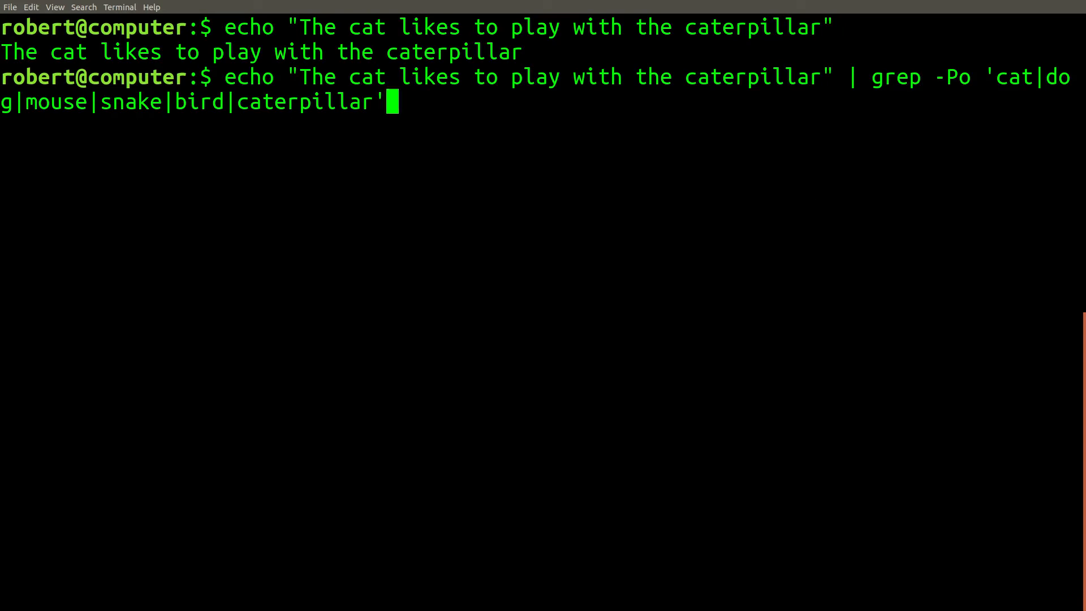
pyautogui.press('Return')
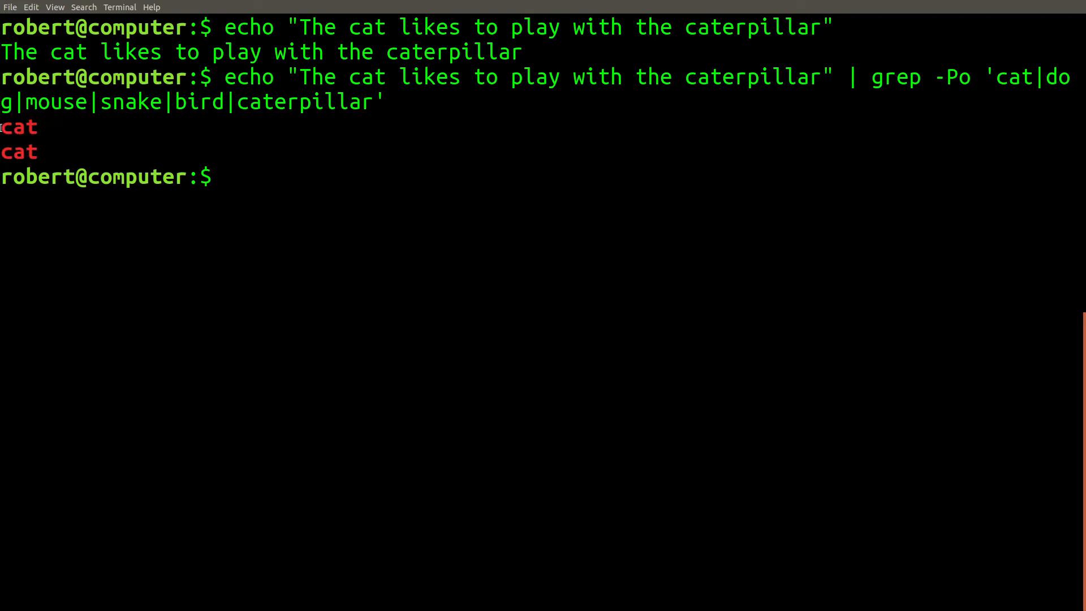
pyautogui.moveTo(417, 223)
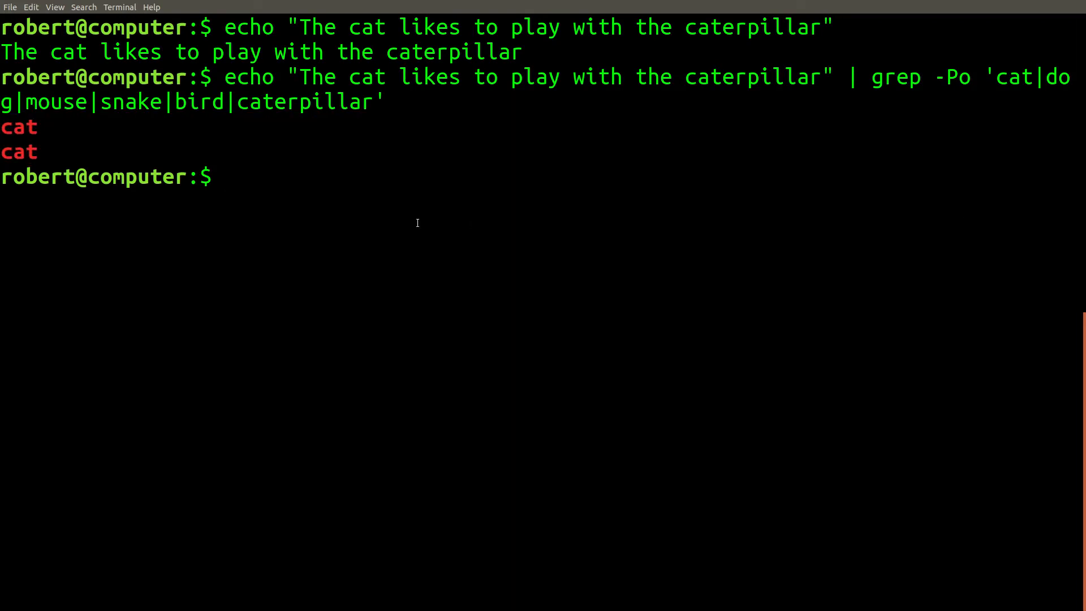
# Rerun grep -Po with caterpillar listed first, highlight the -P option, then clear the screen.
pyautogui.write('echo "The cat likes to play with the caterpillar" | grep -Po \'caterpillar|dog|mouse|snake|bird|cat\'')
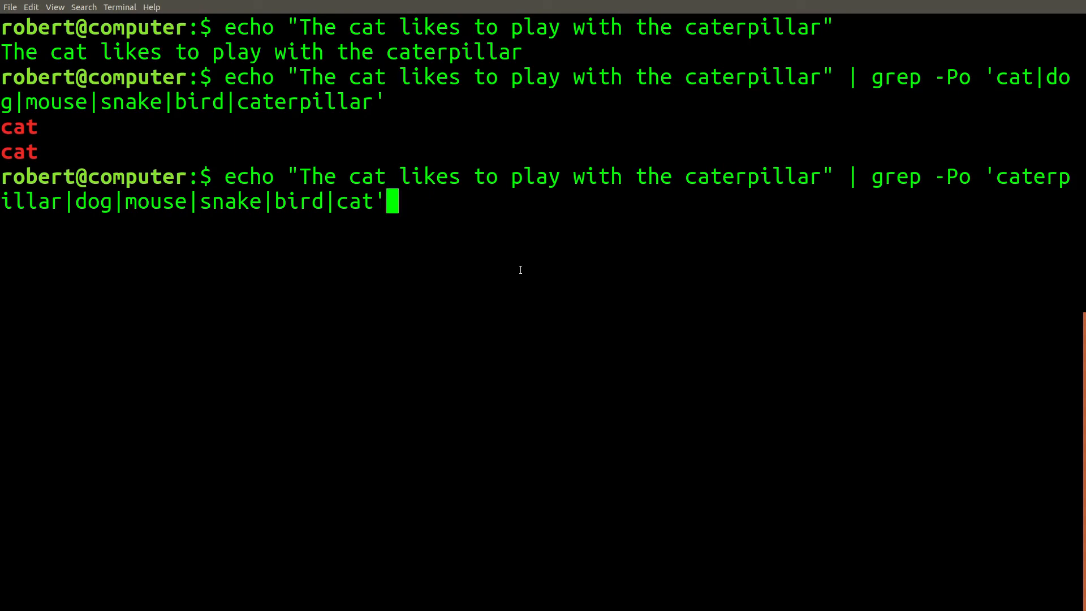
pyautogui.press('Return')
pyautogui.write('echo "The cat likes to play with the caterpillar" | grep -Eo \'cat|dog|mouse|snake|bird|caterpillar\'')
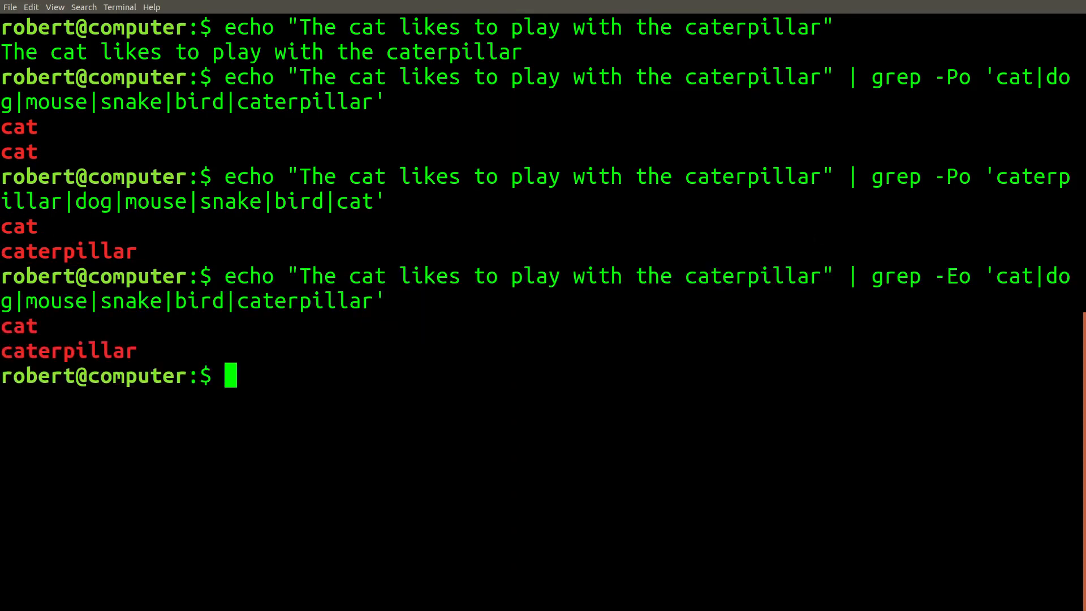
pyautogui.moveTo(943, 270)
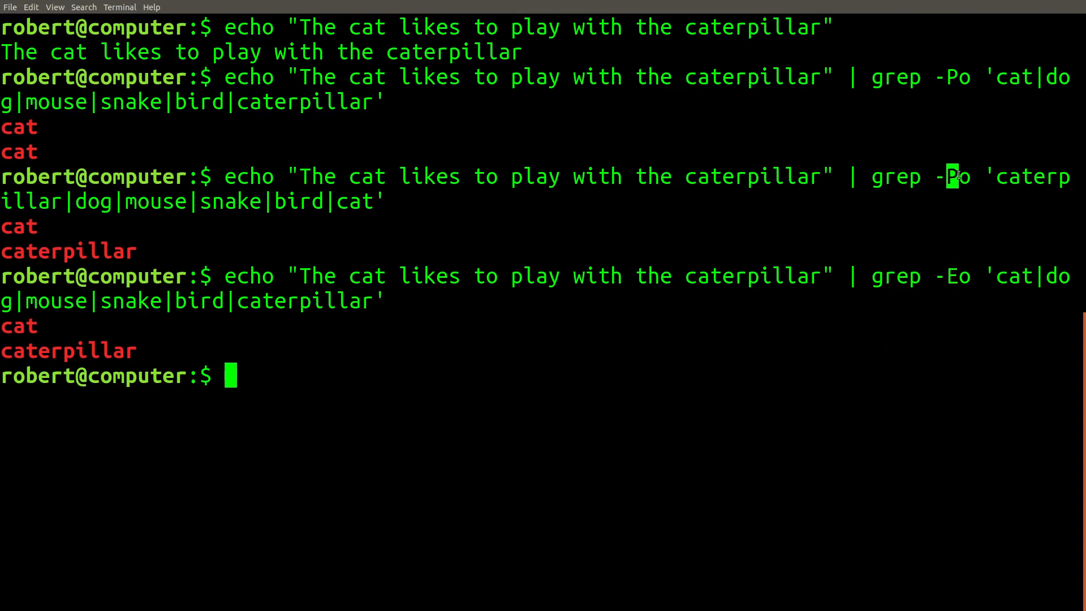
pyautogui.doubleClick(17, 326)
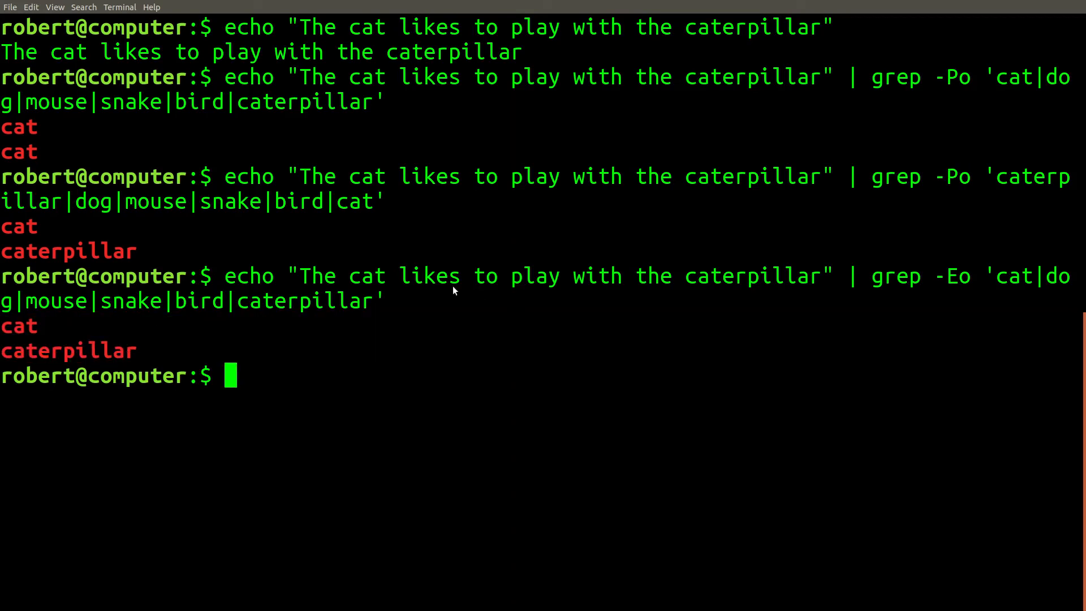
pyautogui.press('Return')
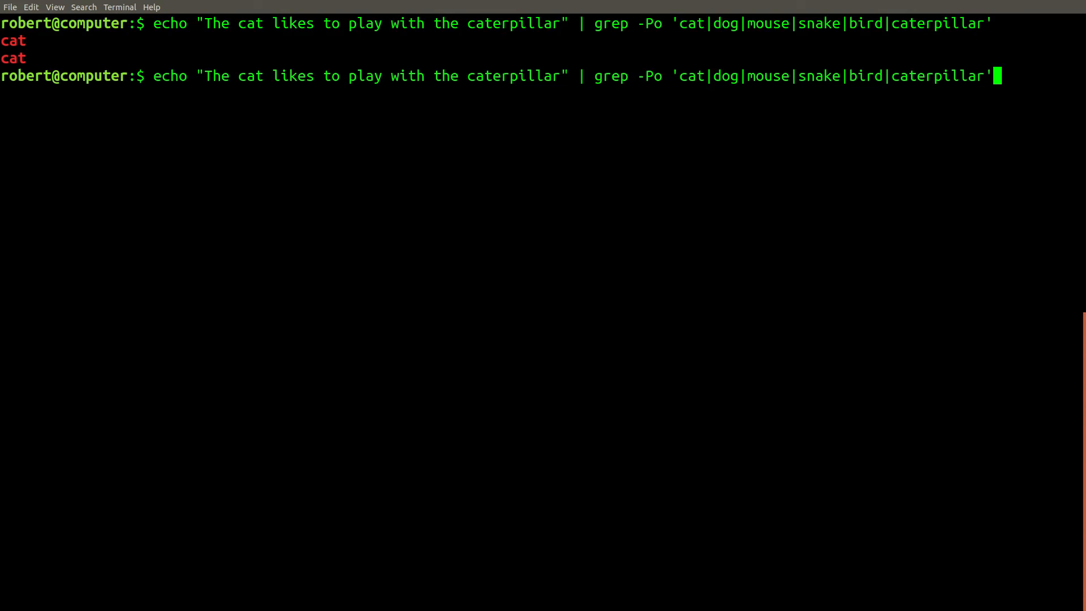
# Edit the recalled pattern to 'caterpillar|cat|…', run it, then start man grep.
pyautogui.press('BackSpace')
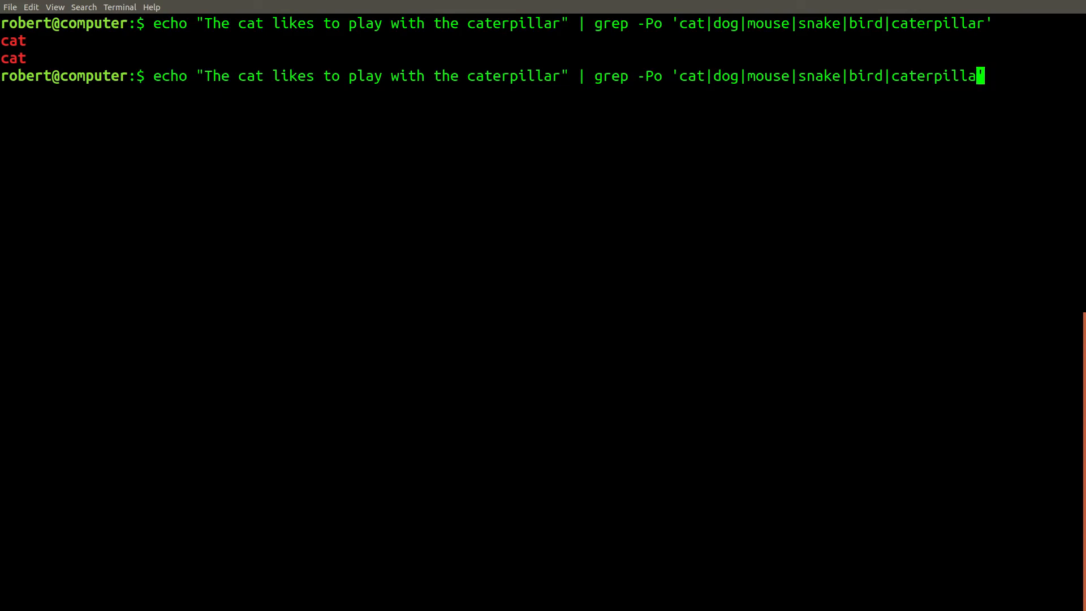
pyautogui.press('BackSpace')
pyautogui.write('c')
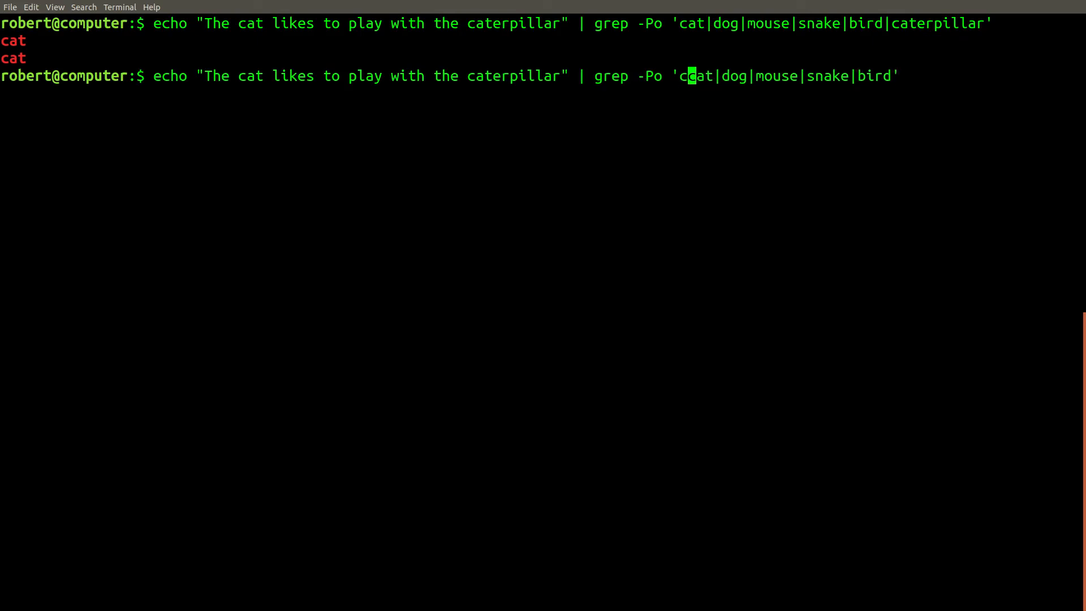
pyautogui.write('aterpillar|')
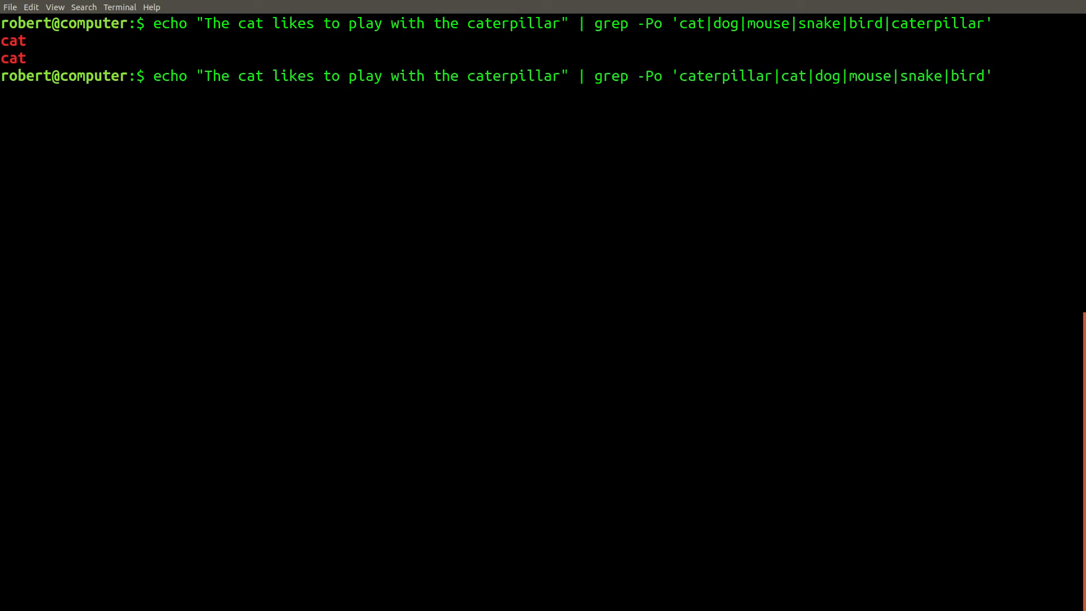
pyautogui.press('Return')
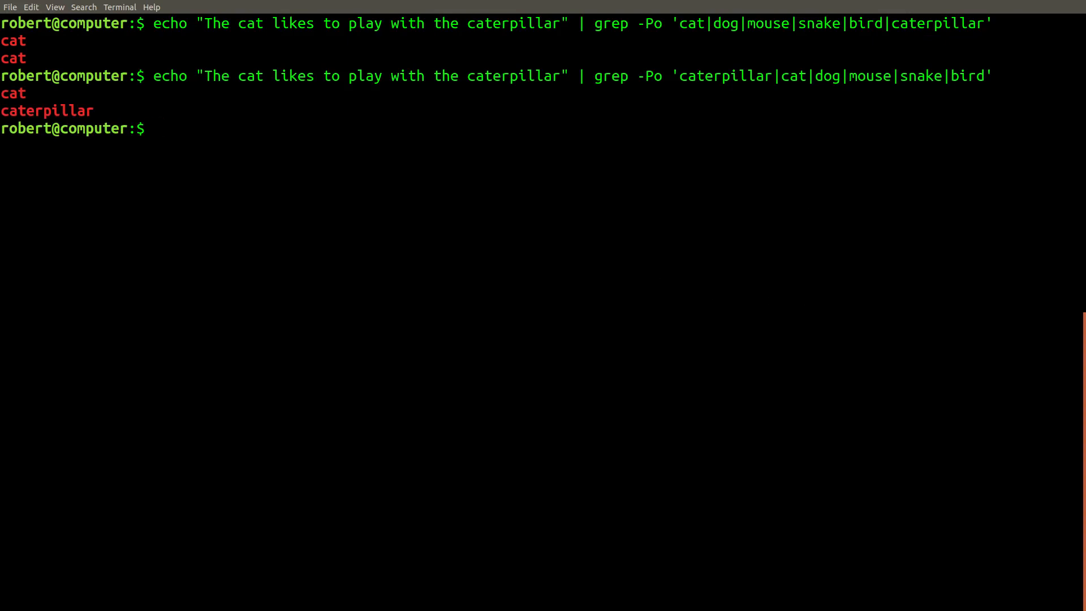
pyautogui.write('man grep')
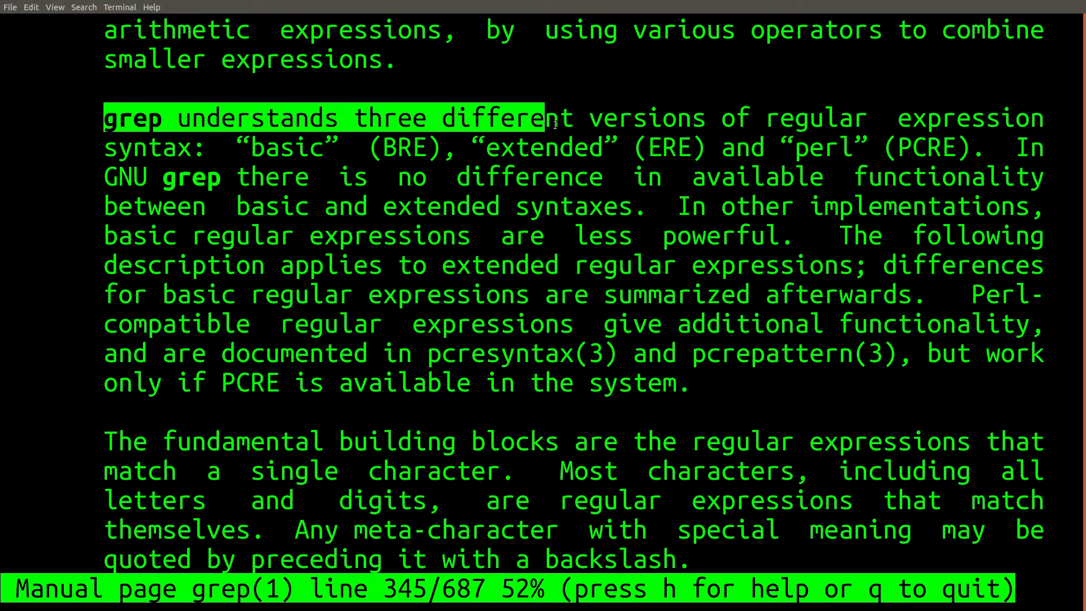